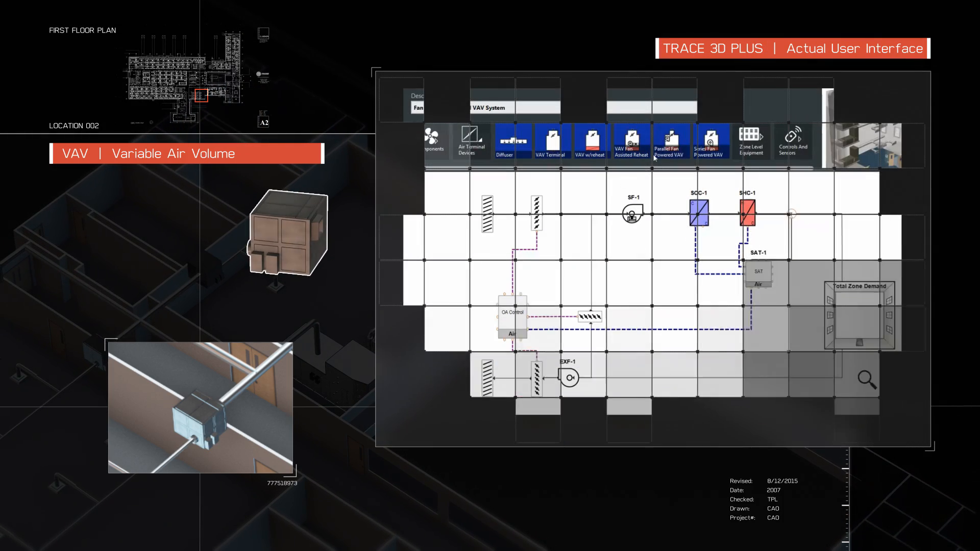
Step: Select the Parallel Fan Powered VAV terminal in the Fan Powered Parallel VAV System diagram
left_click(670, 141)
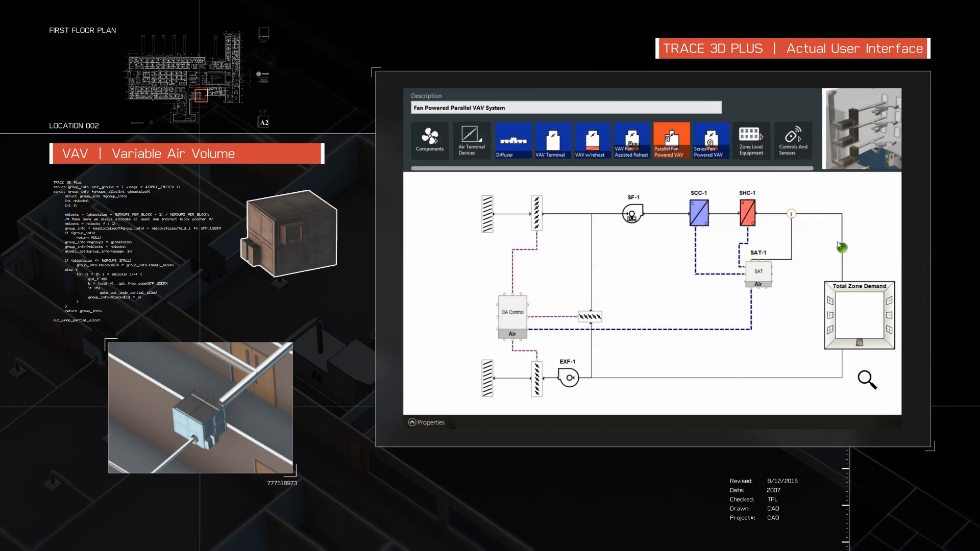
left_click(671, 140)
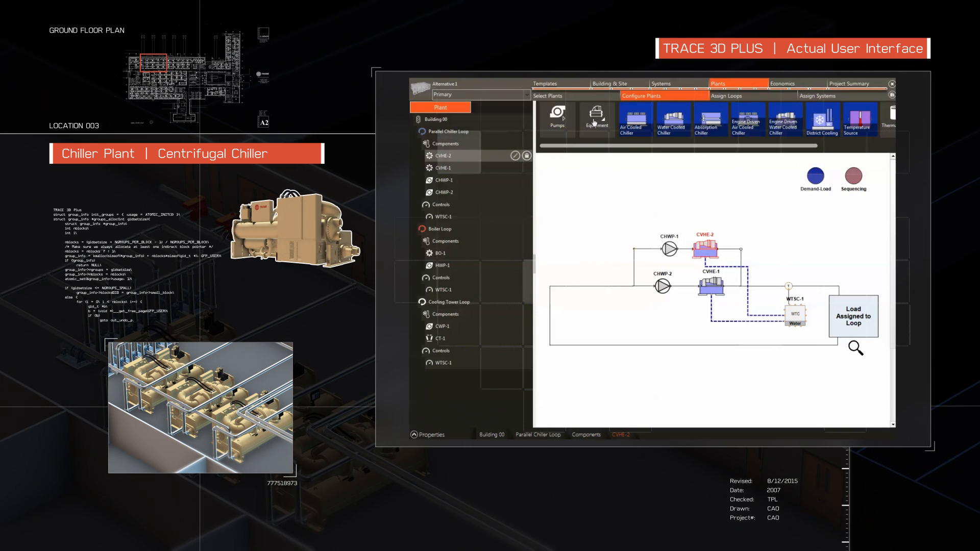
Step: Pick Air Cooled Chiller from the equipment ribbon to add to the Parallel Chiller Loop
left_click(634, 119)
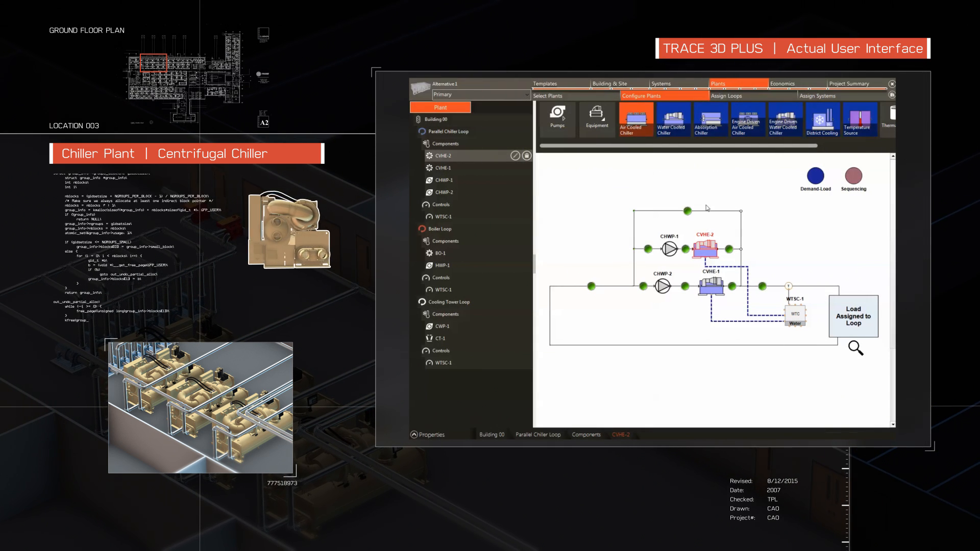